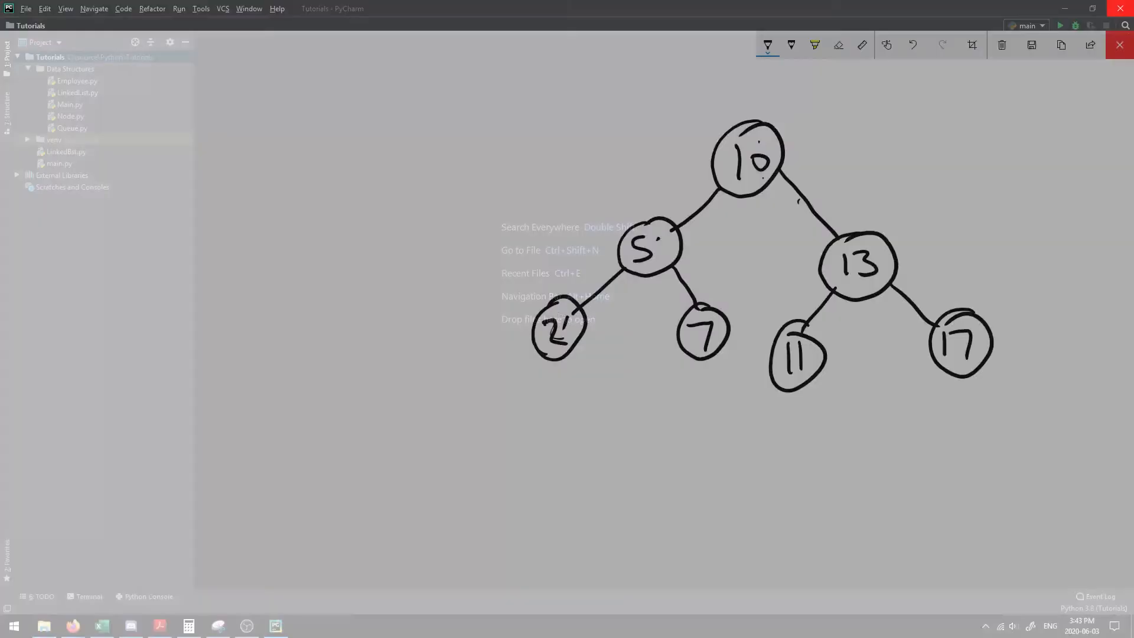
Create a new Python file named TreeNode in the Tutorials project
click(1118, 44)
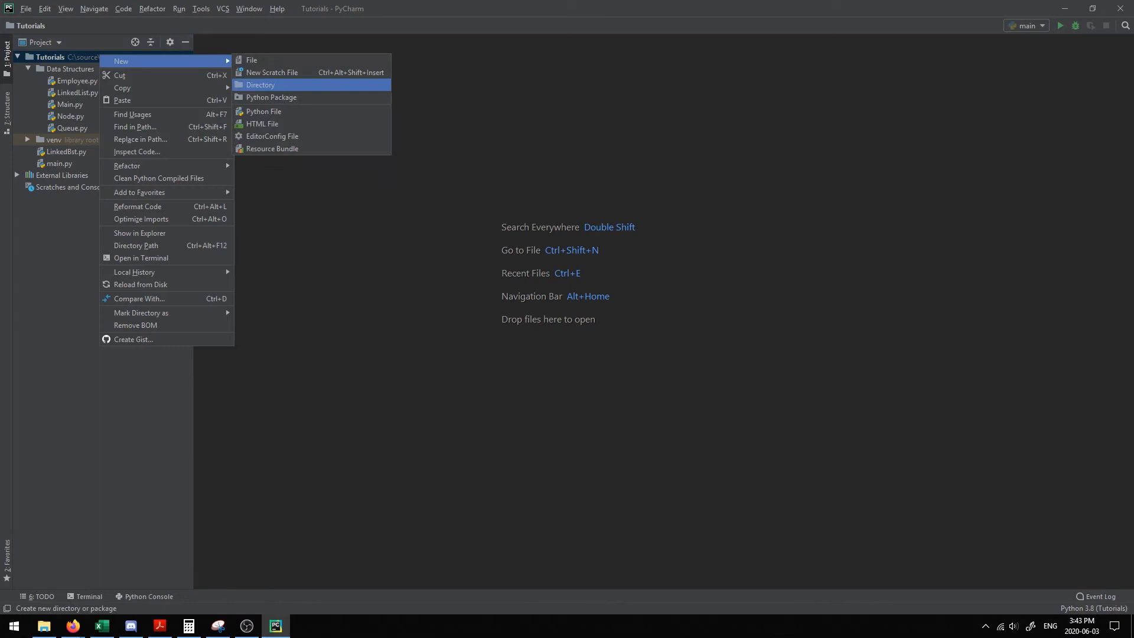
click(263, 111)
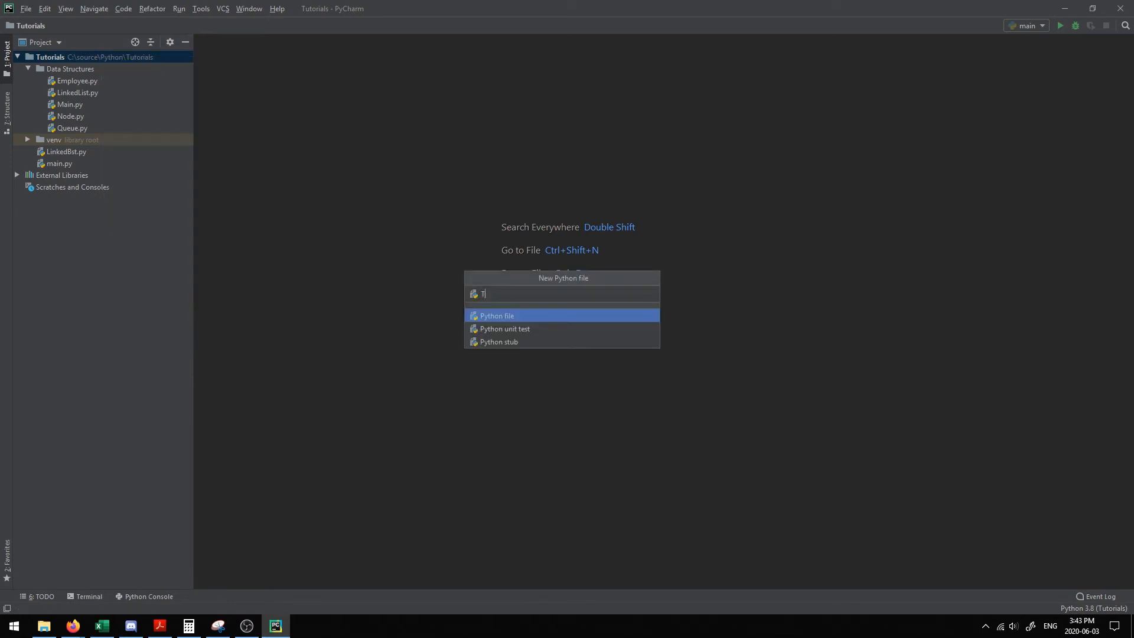
text(reeNode)
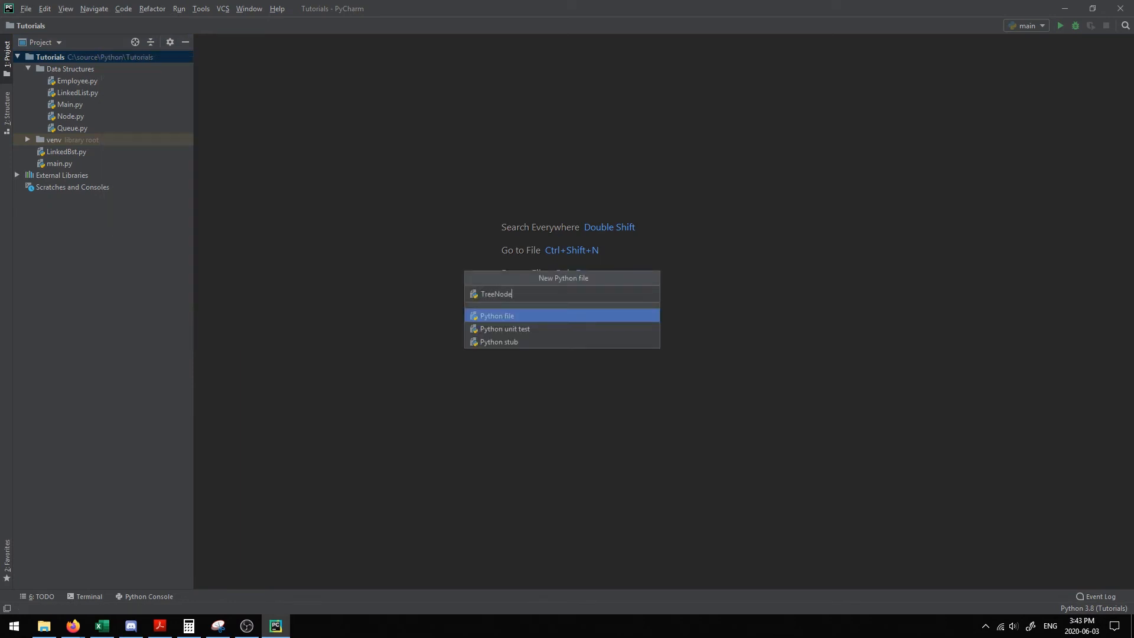
key(Enter)
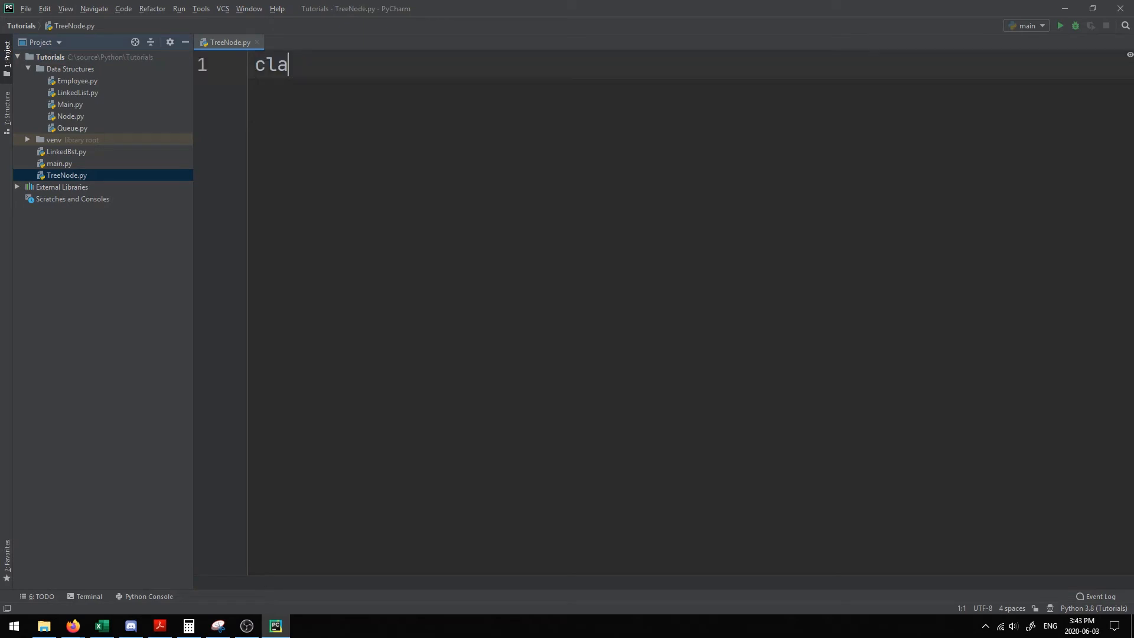
Declare class TreeNode with an __init__ taking self, value, left and right
text(ss Tr)
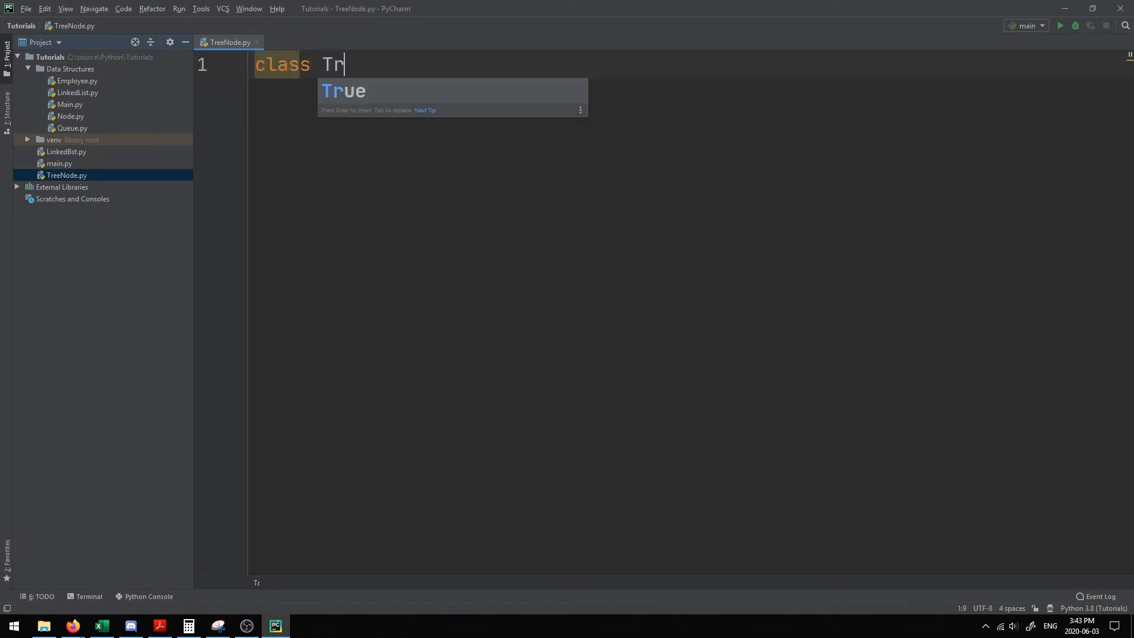
text(eeNode:)
text(def __init__(self):)
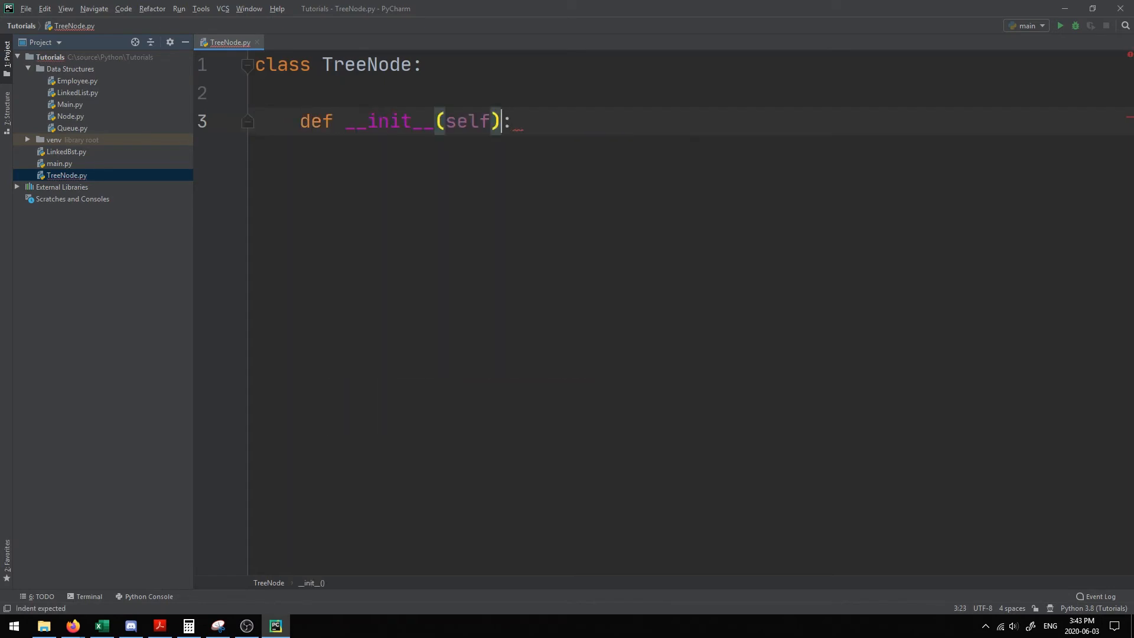
text(,value,)
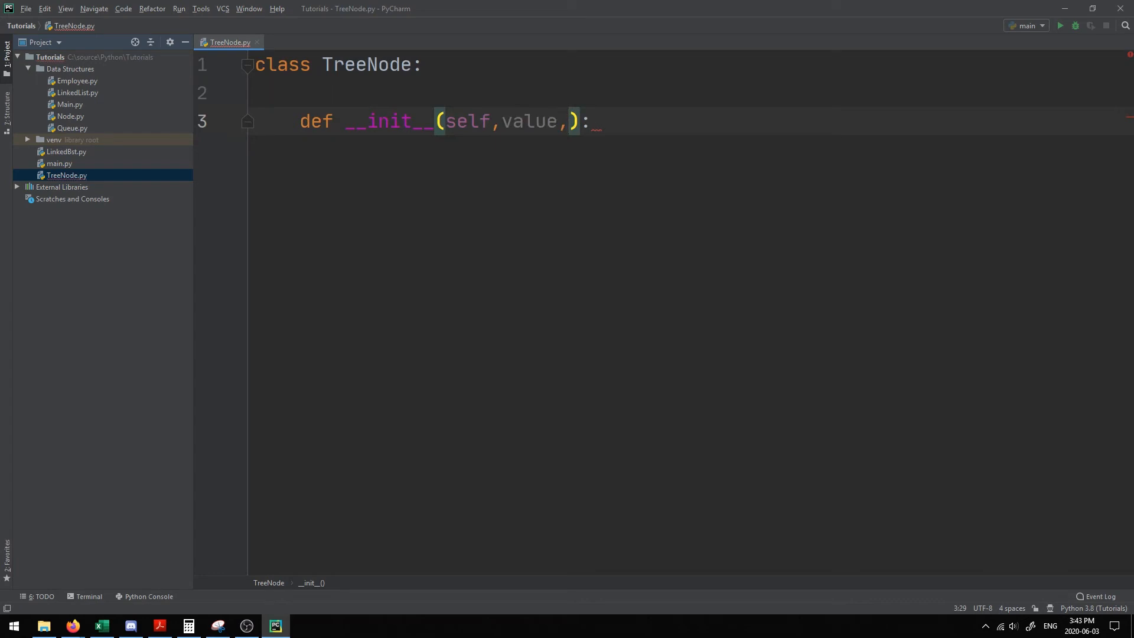
text(left,right)
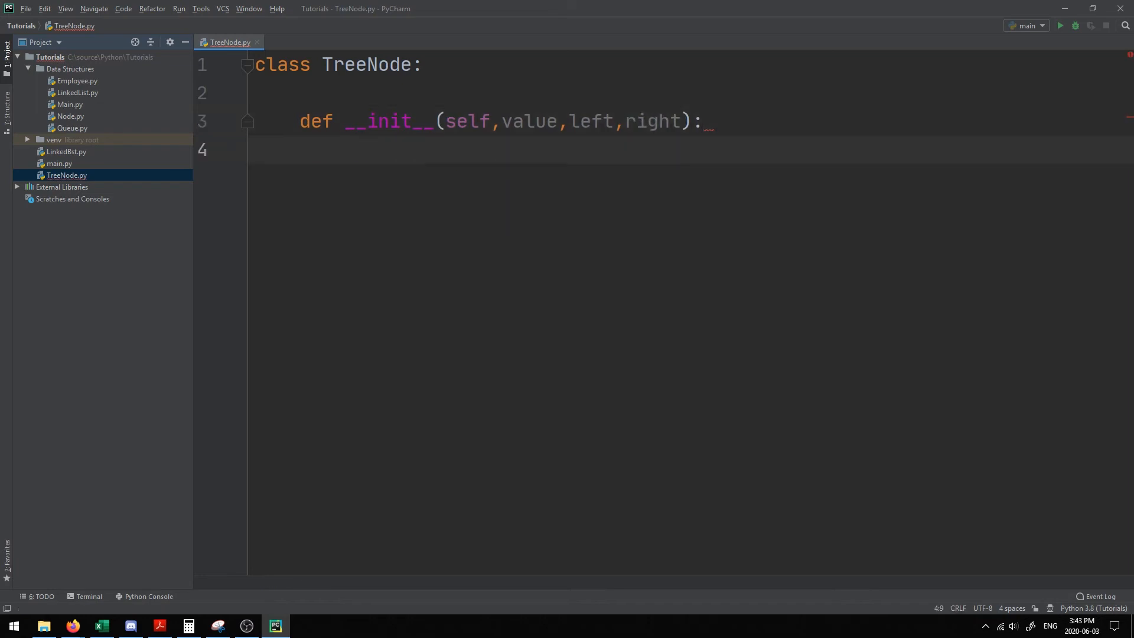
Assign self.value, self.left and self.right in the constructor body
text(self.vaa)
text(self.__module__)
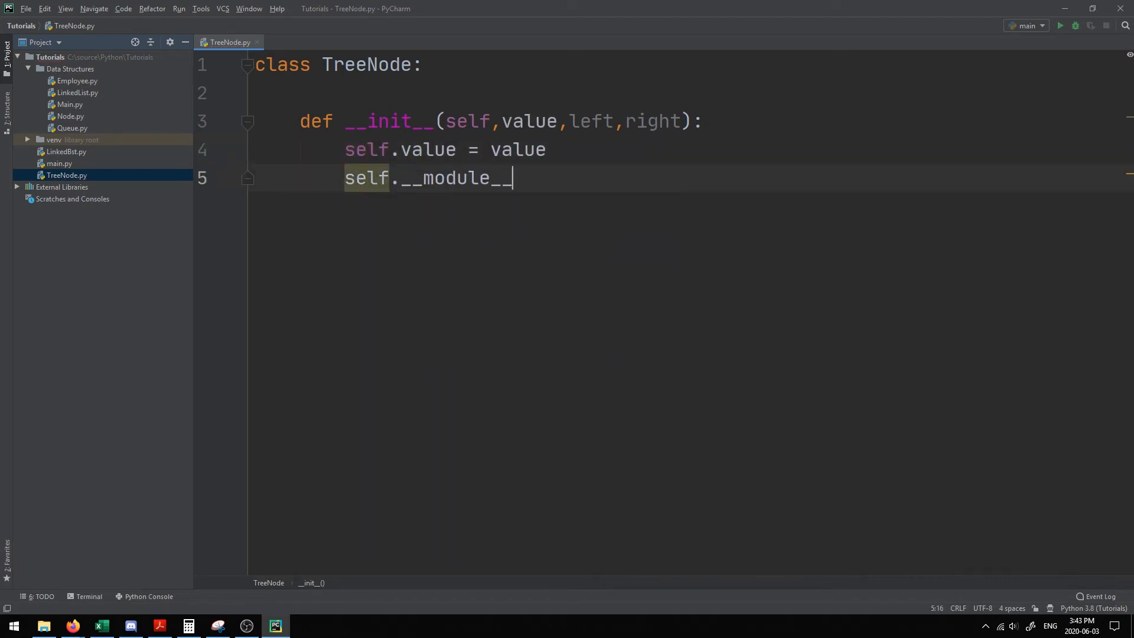
text(left = left)
text(self.)
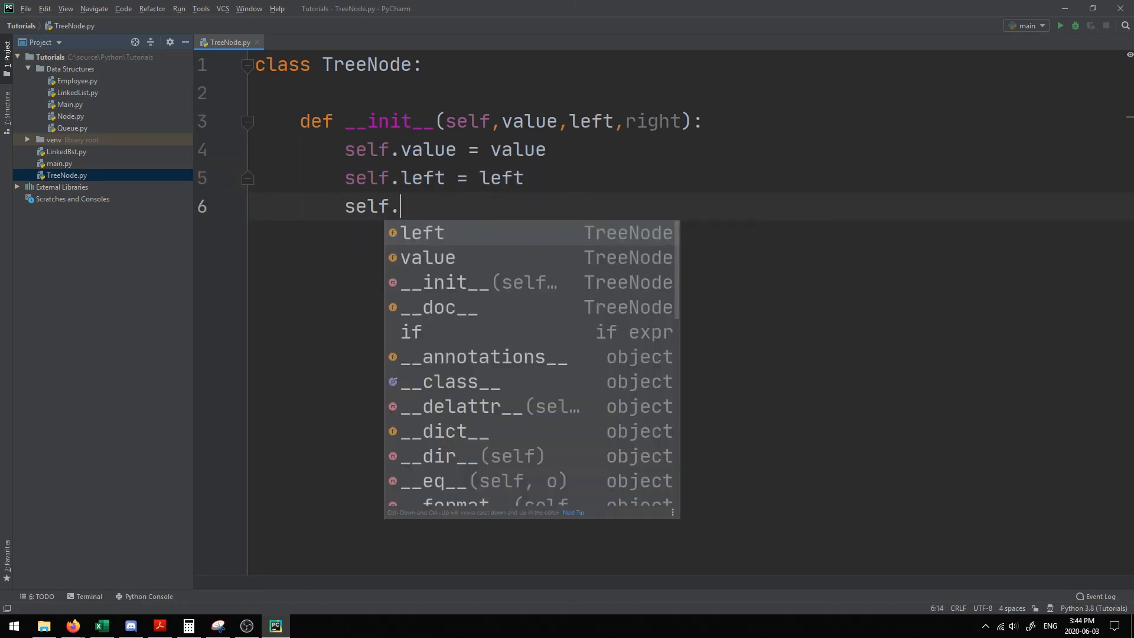
text(right = right)
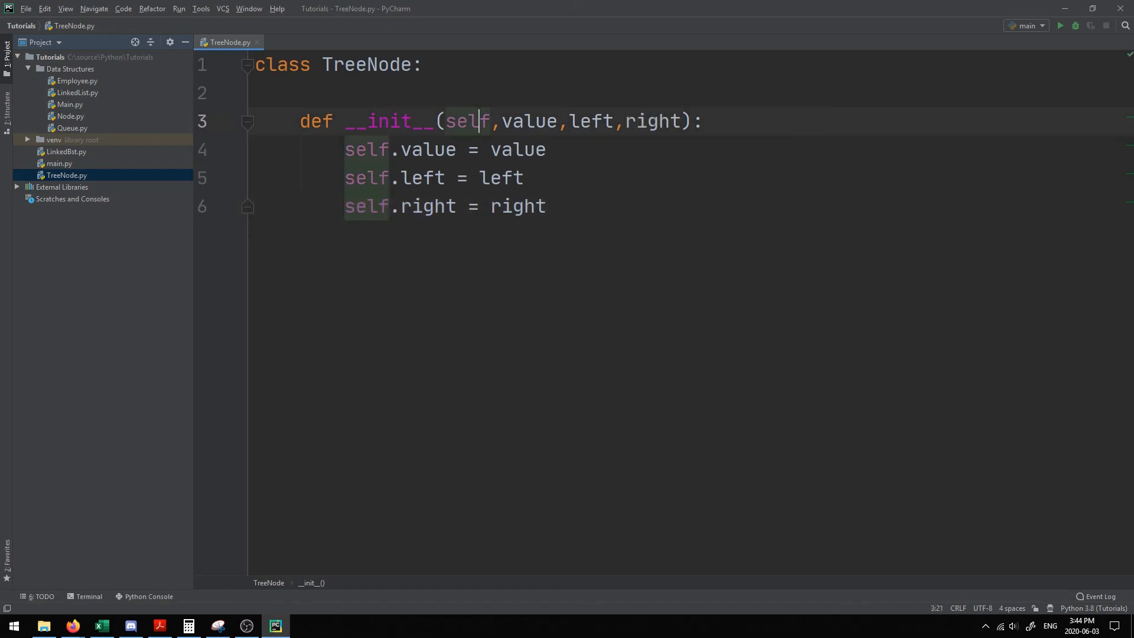
key(enter)
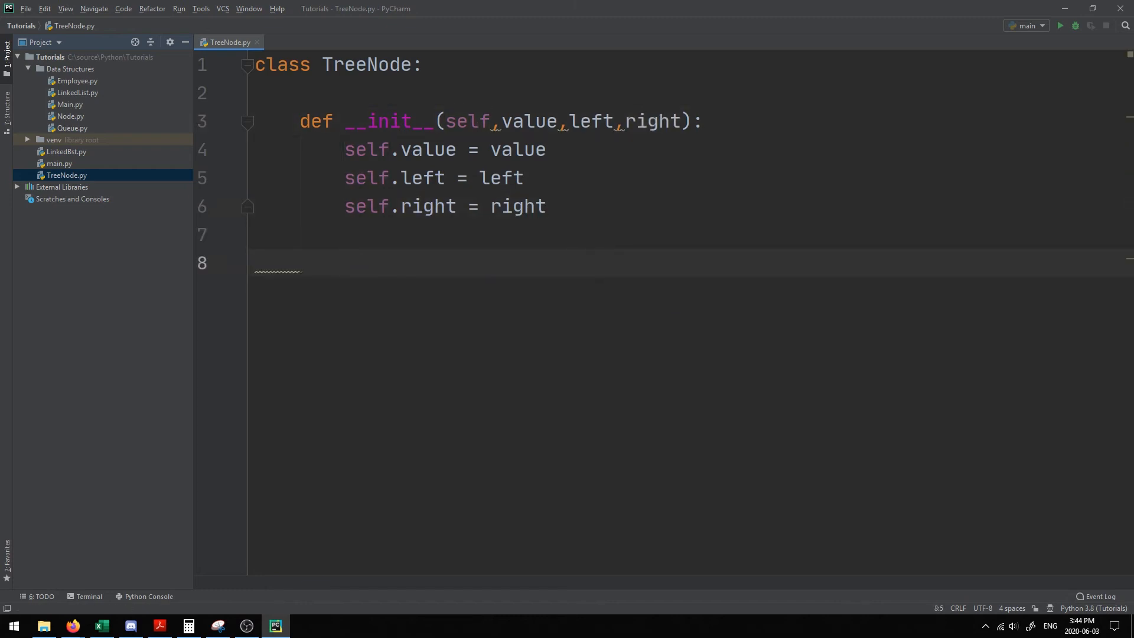
Add getValue(self) and setValue(self, value) methods to TreeNode
text(def g)
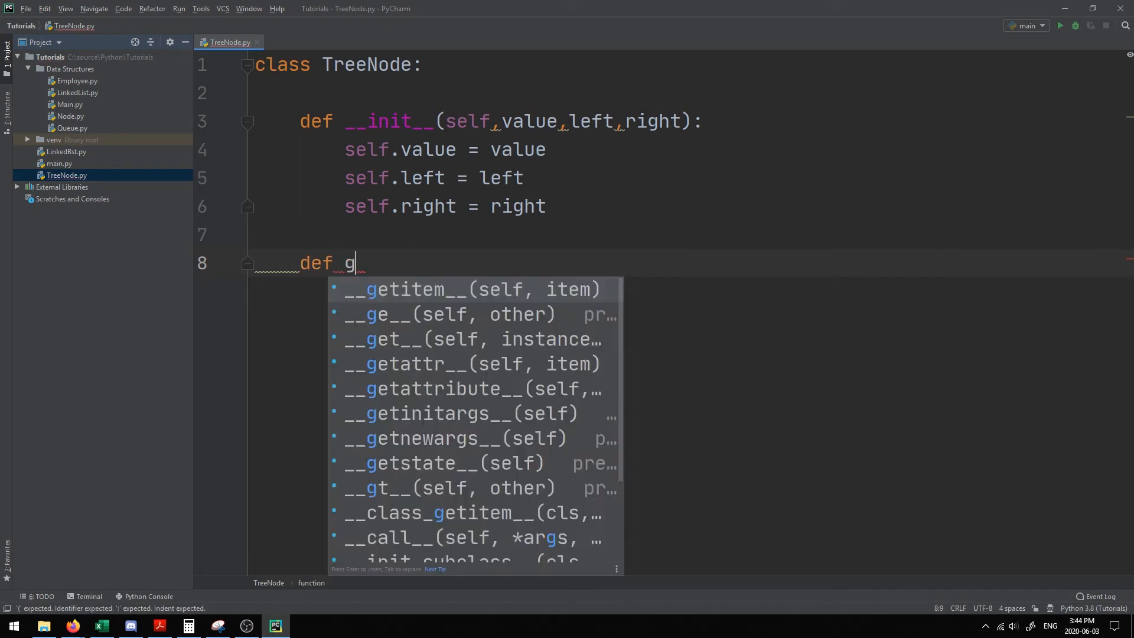
text(etValue(self):)
text(def)
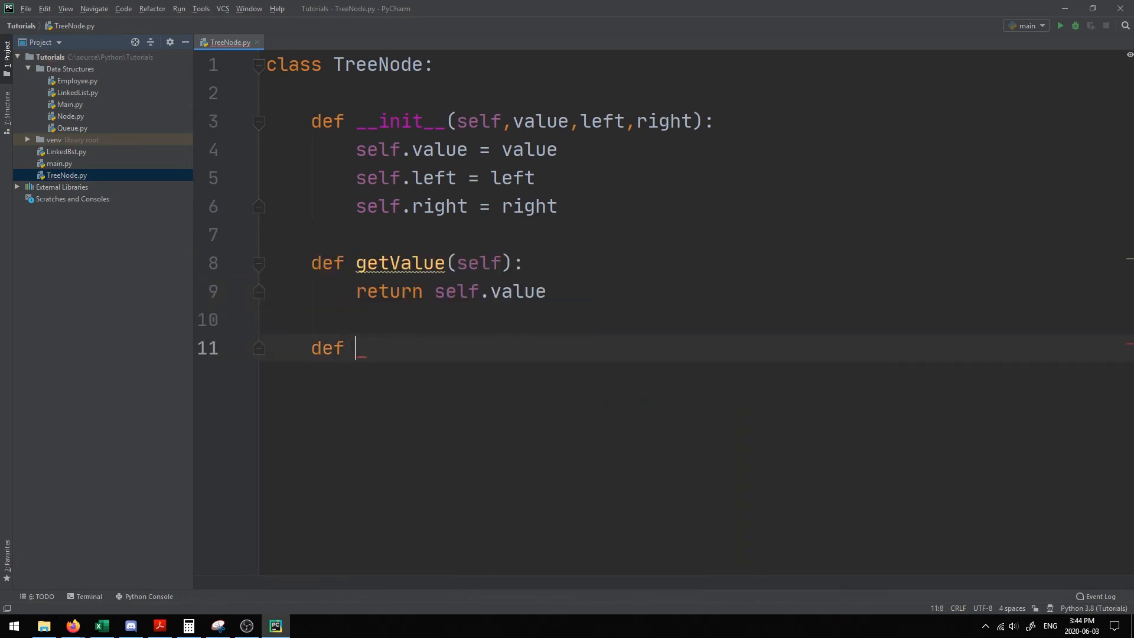
text(setValue(self):)
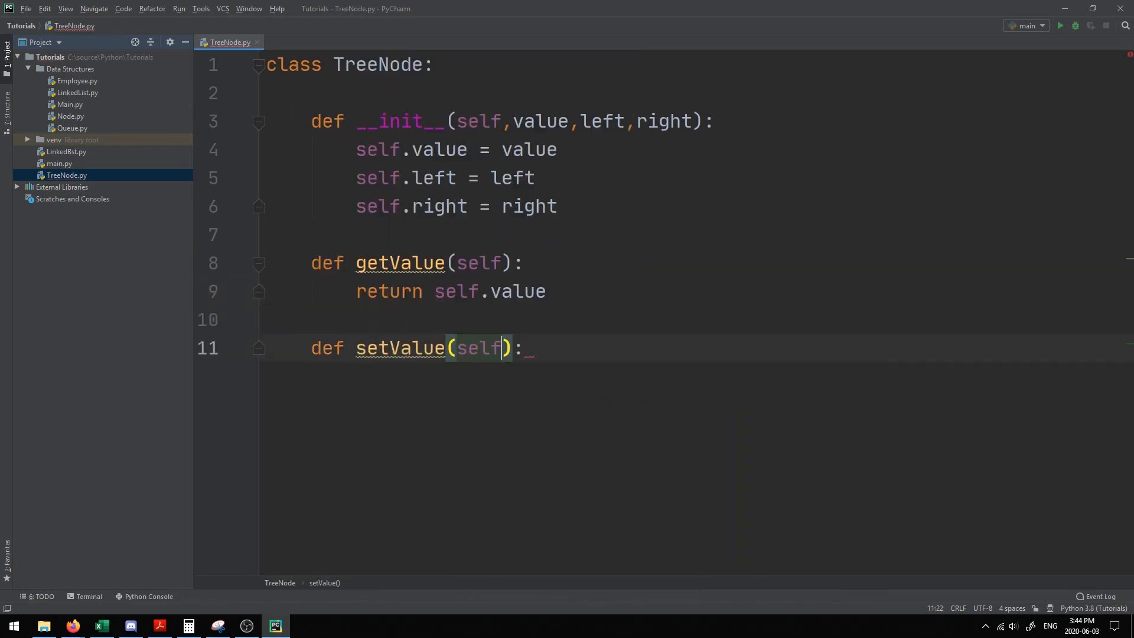
text(,value)
text(self.value = value)
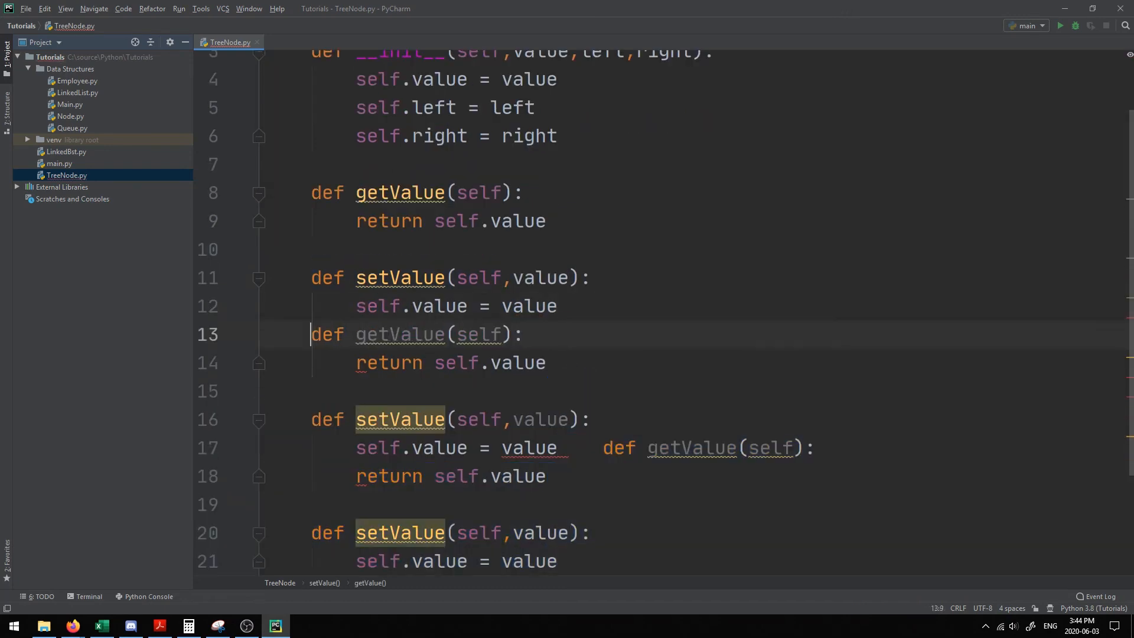
Move the misaligned pasted getValue definition onto its own line
scroll(down, 3)
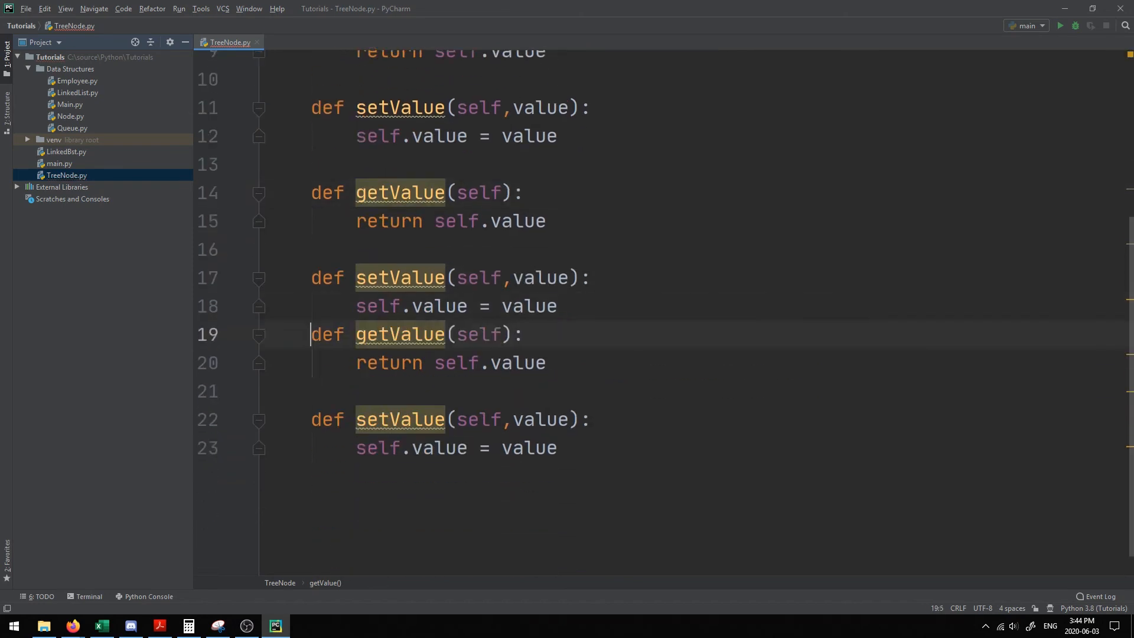
click(575, 305)
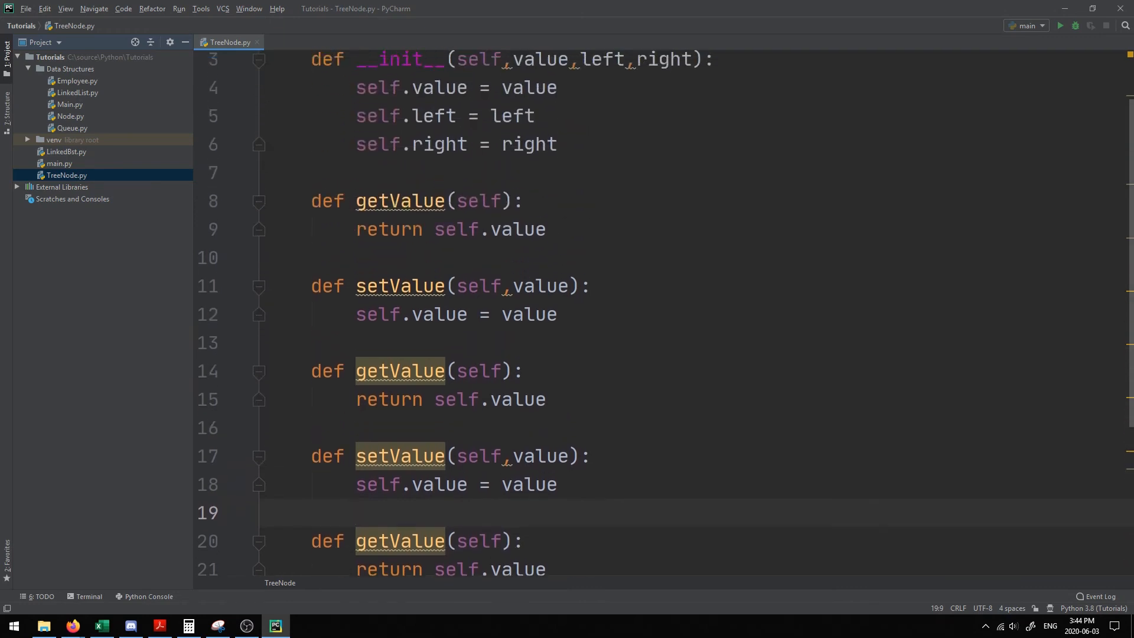
scroll(down, 3)
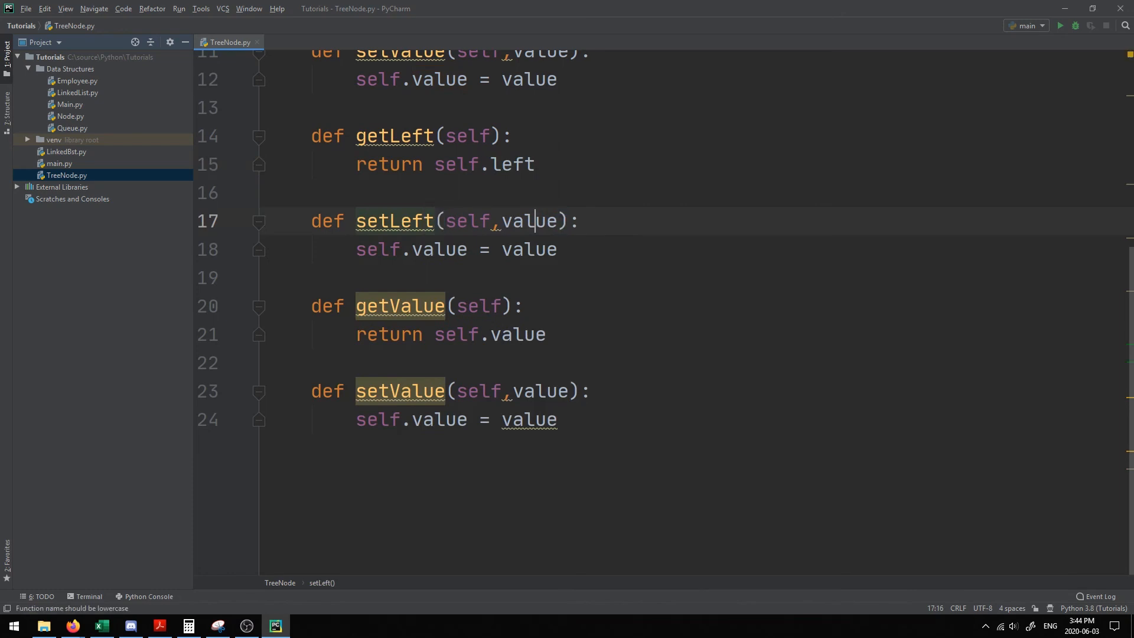
Make setLeft assign left and convert the last pair into getRight/setRight handling right
text(left)
click(451, 391)
text(Right)
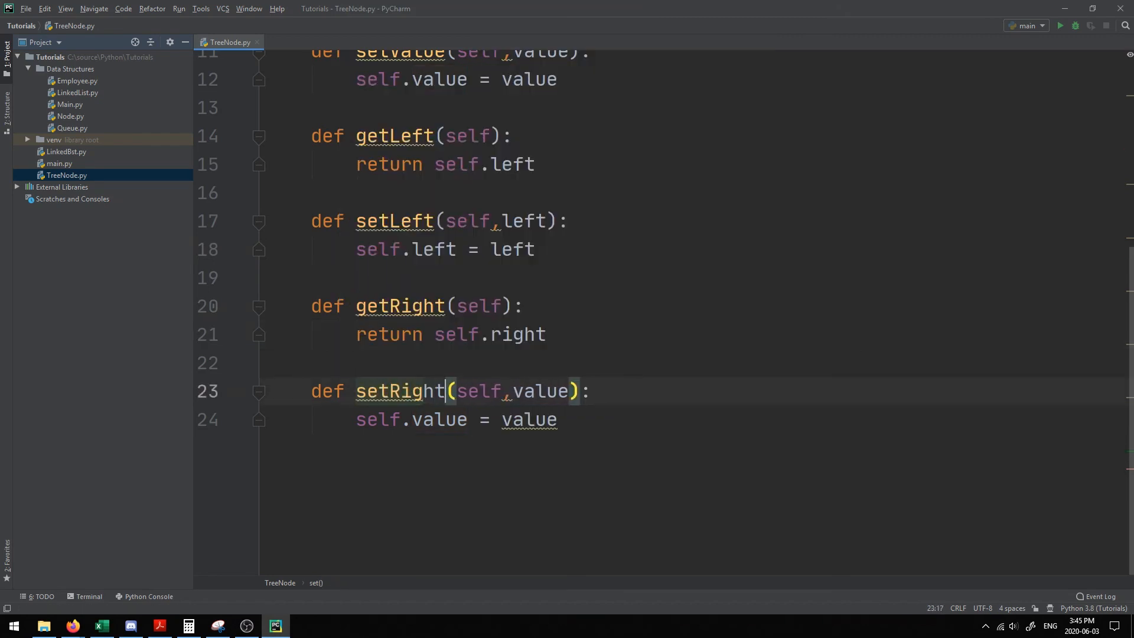
text(righjt)
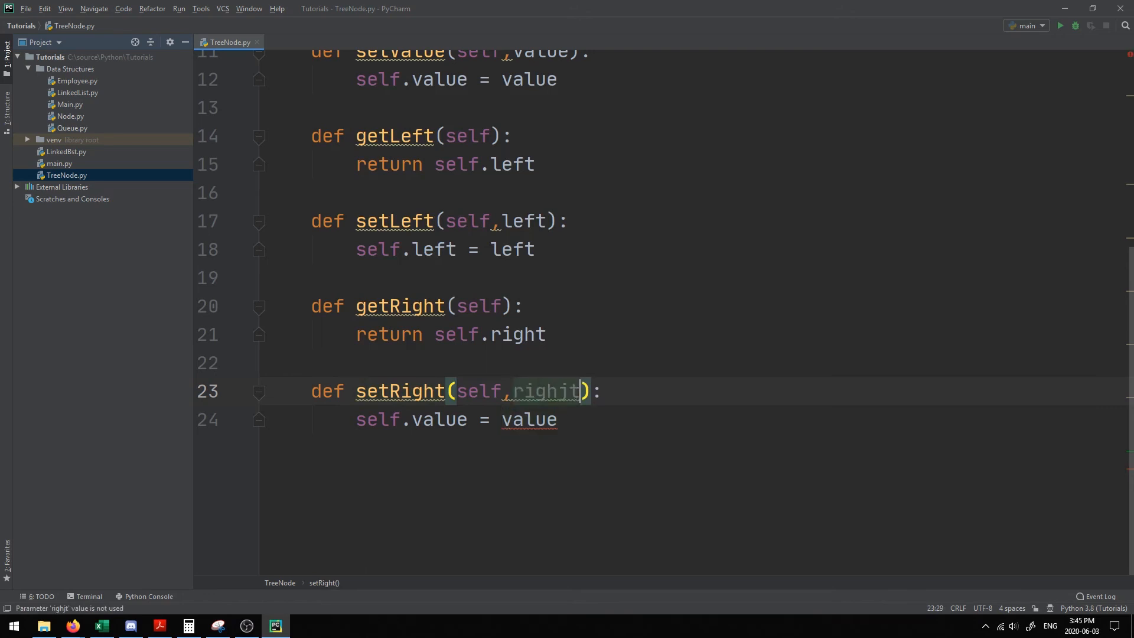
double_click(438, 420)
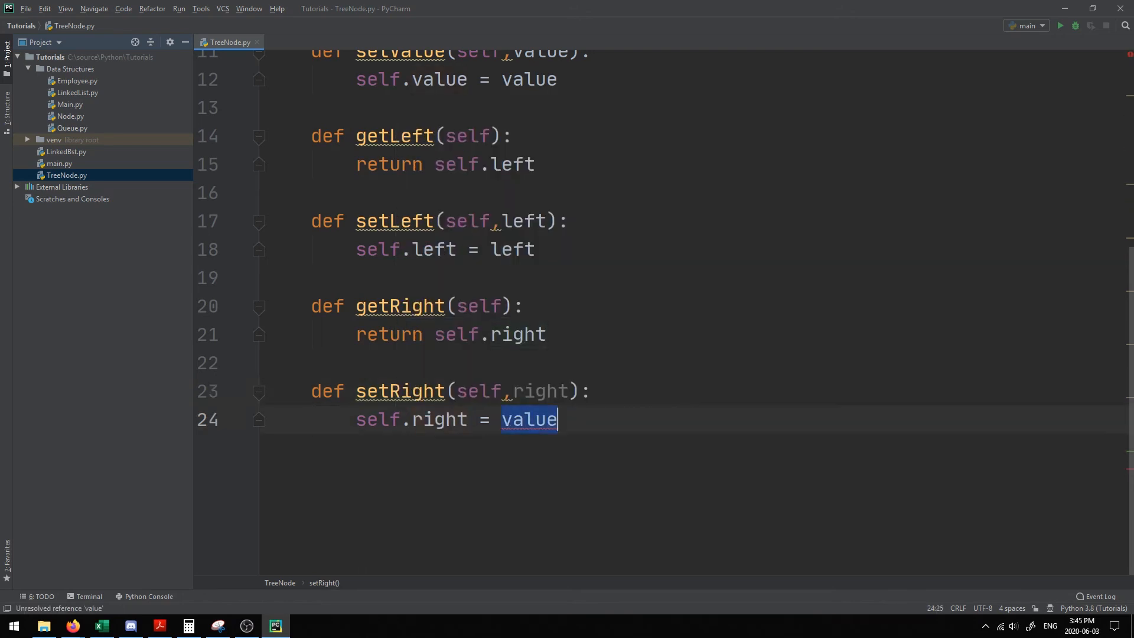
text(right)
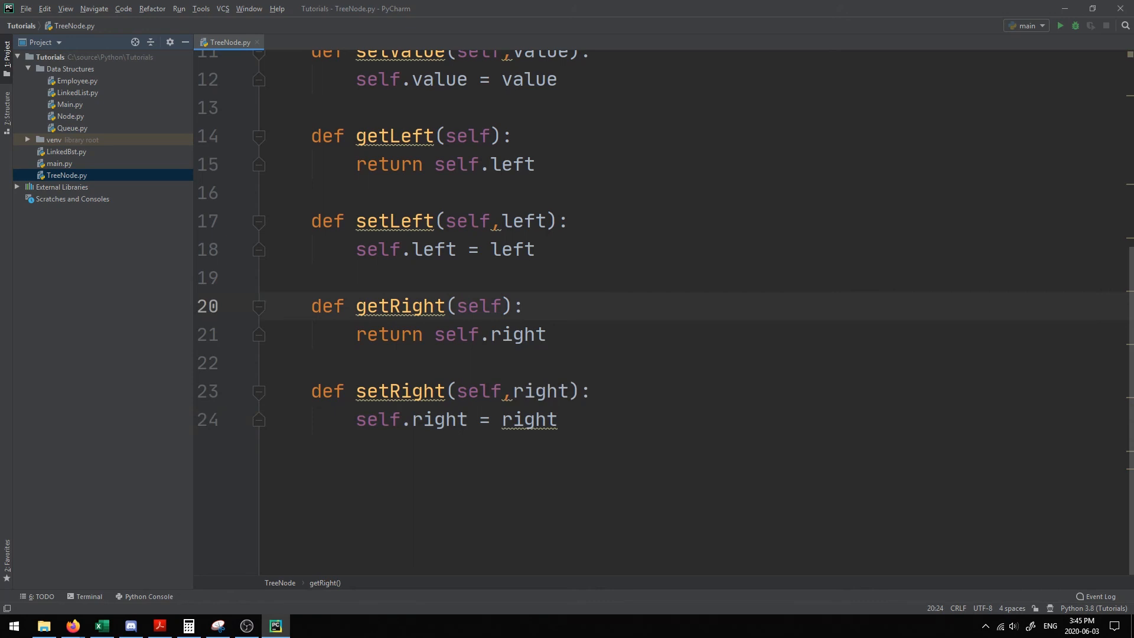
click(522, 304)
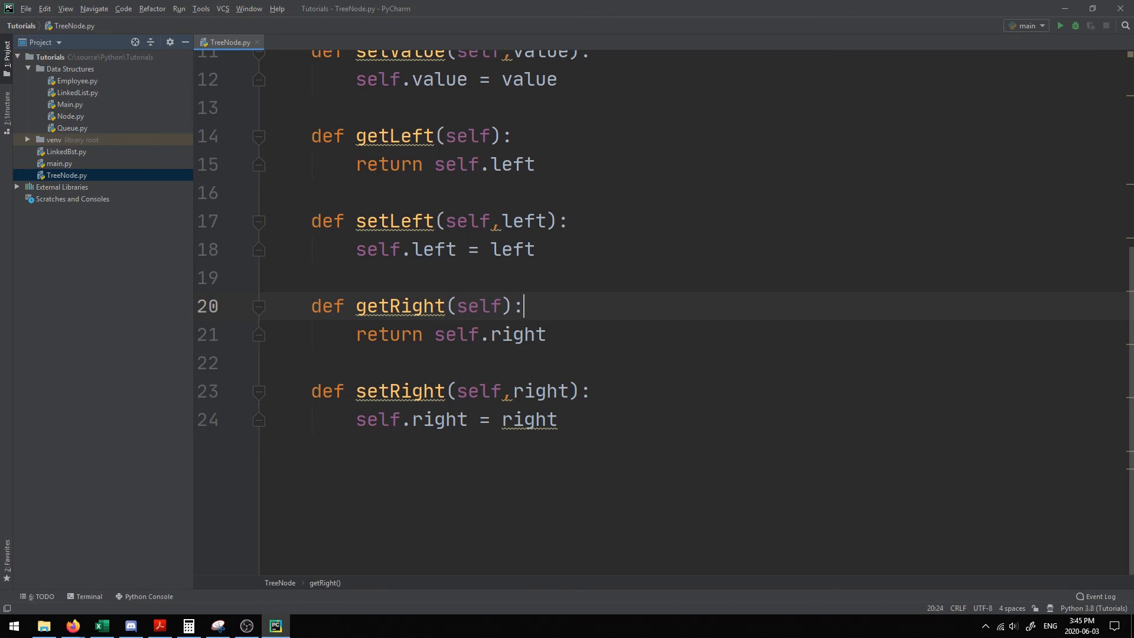
scroll(up, 3)
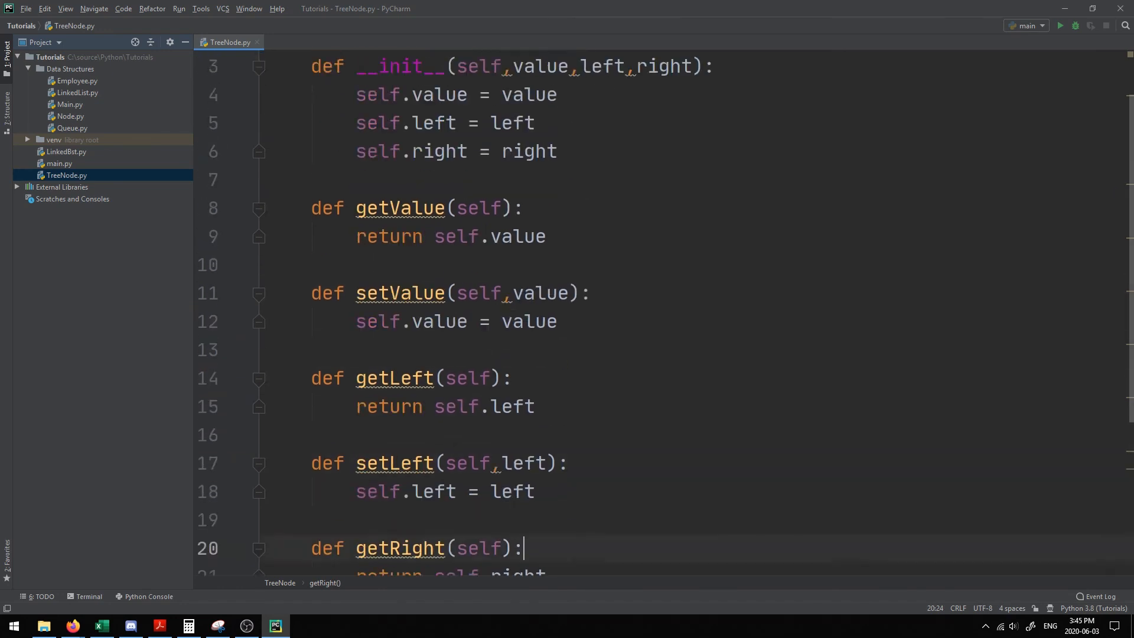
scroll(up, 3)
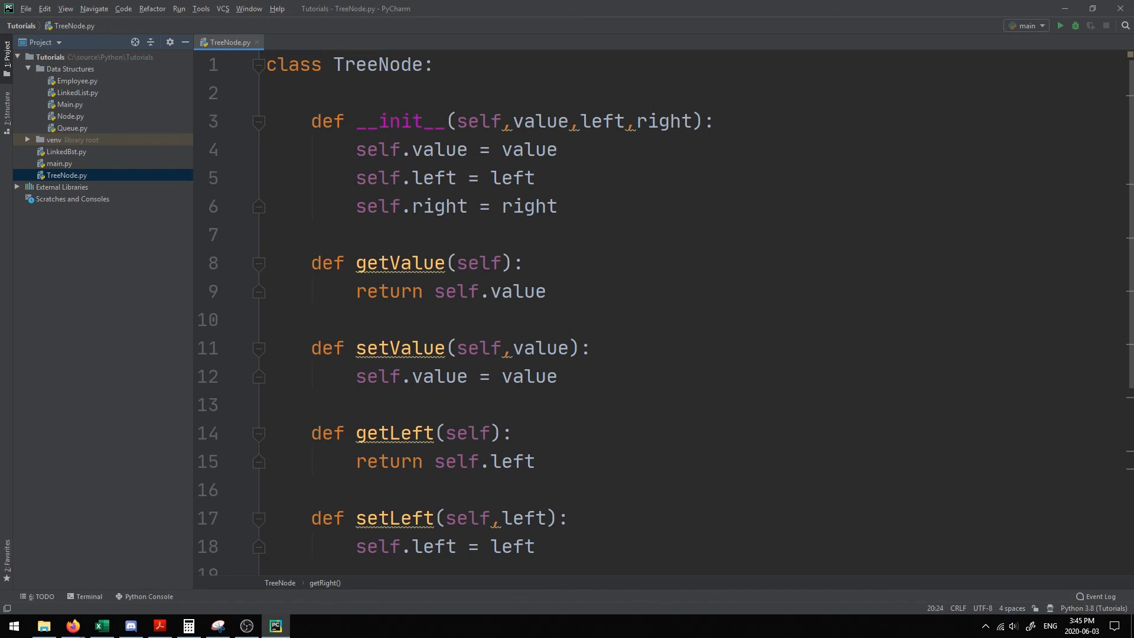